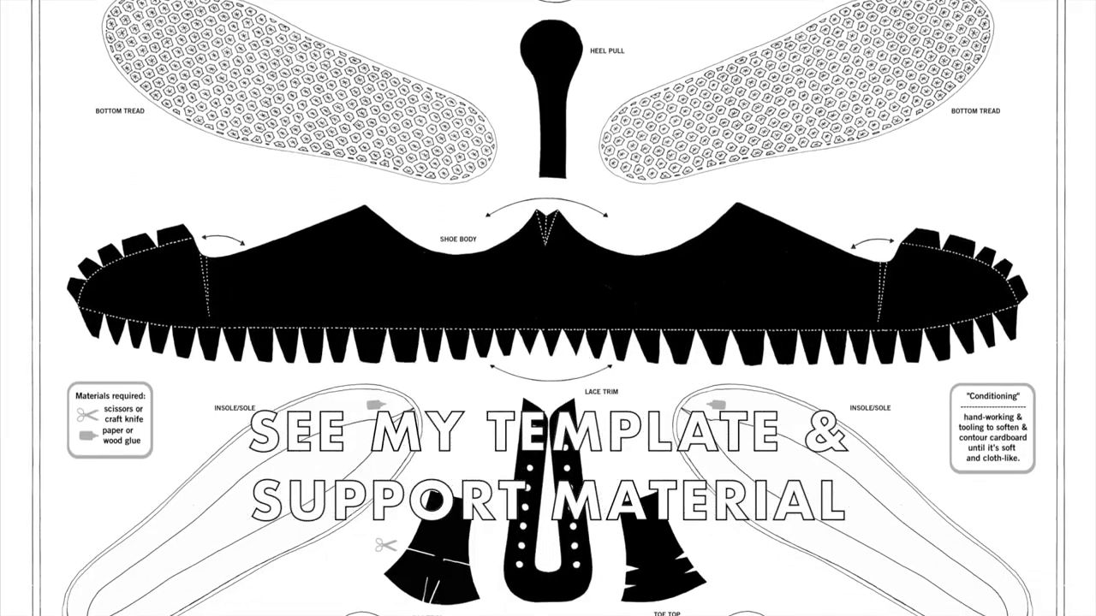
scroll("down", 3)
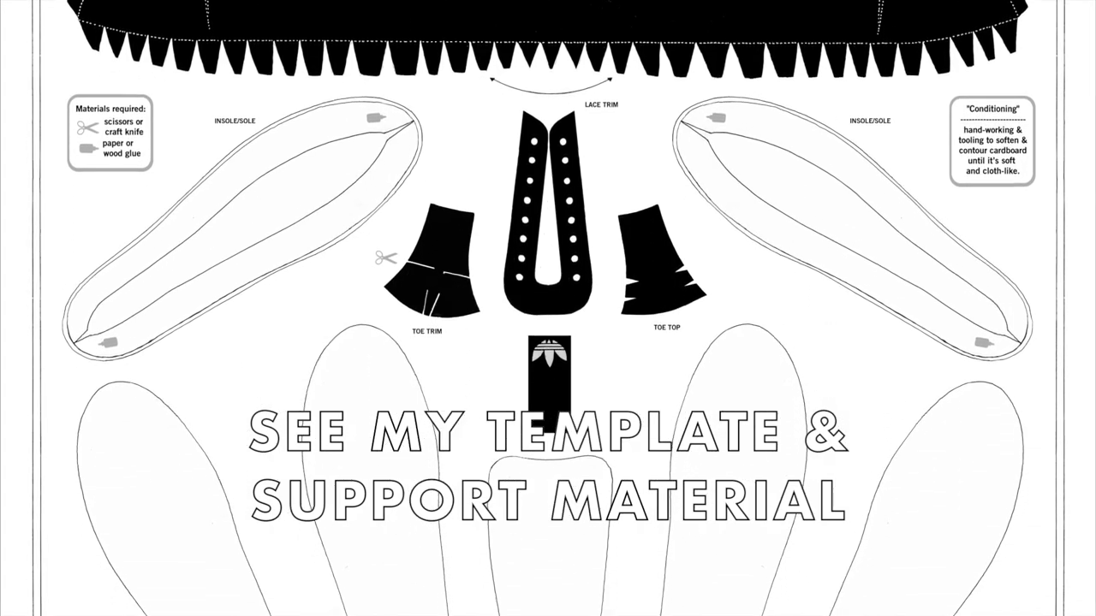
scroll("down", 3)
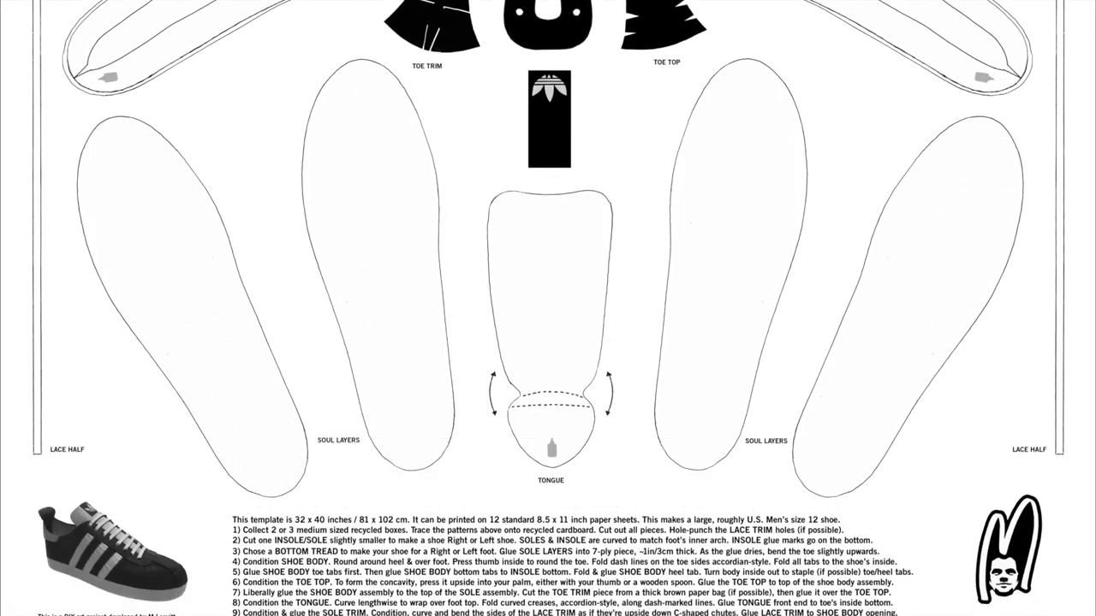